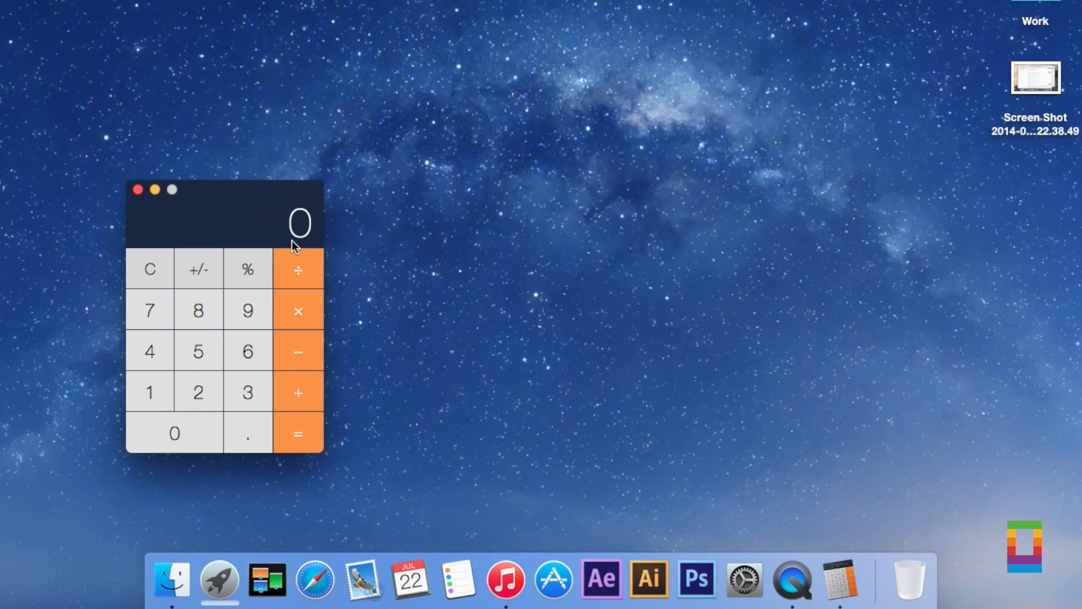
Review Calculator's Basic, Scientific and Programmer view modes, then dismiss the menu
click(426, 355)
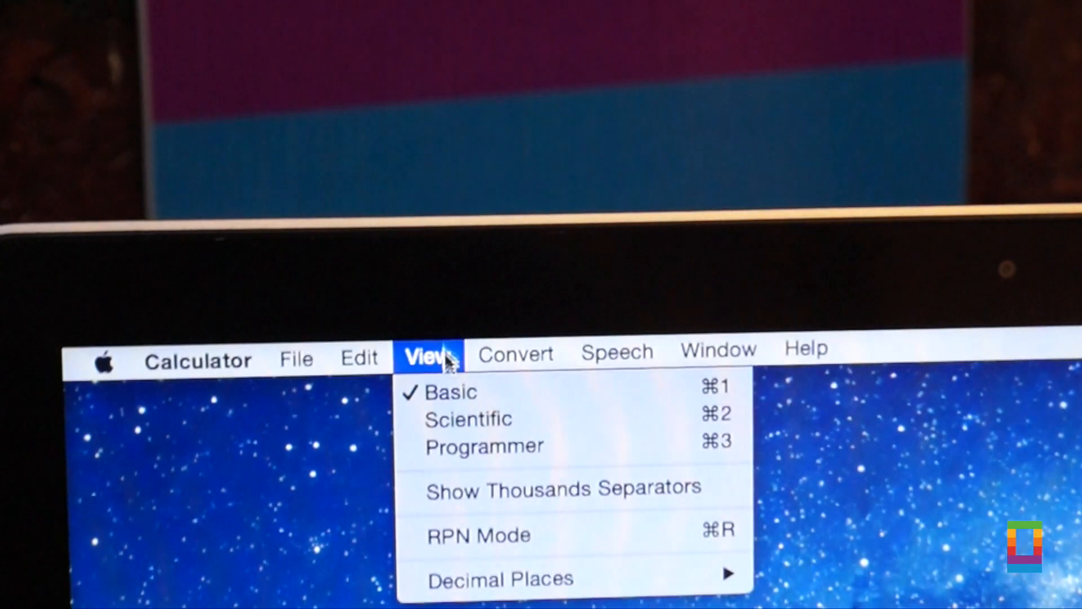
click(467, 419)
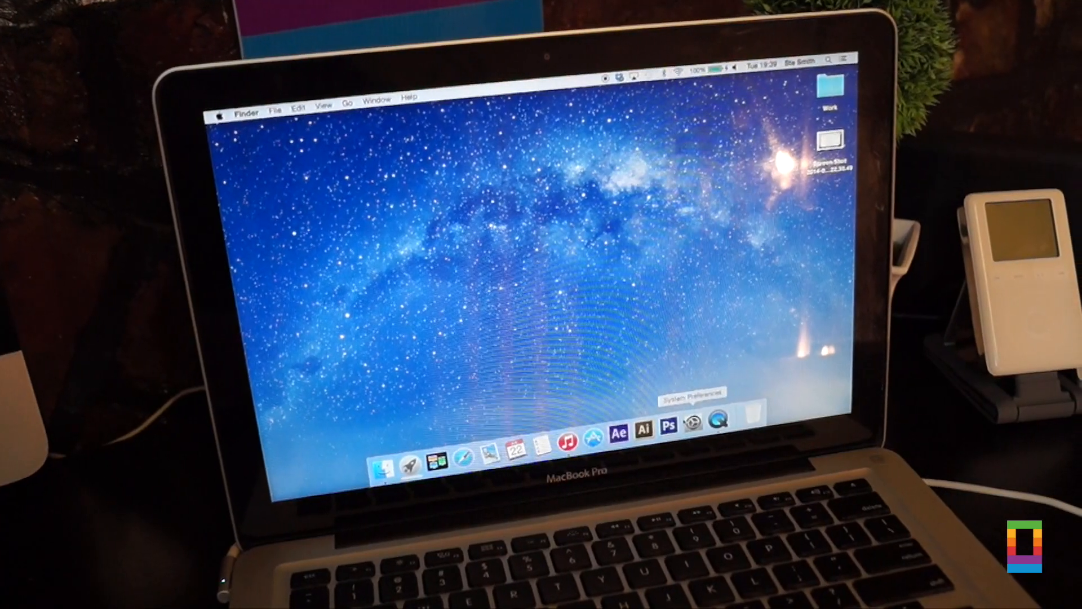
Enable 'Use dark menu bar and Dock' in System Preferences' General pane
click(691, 423)
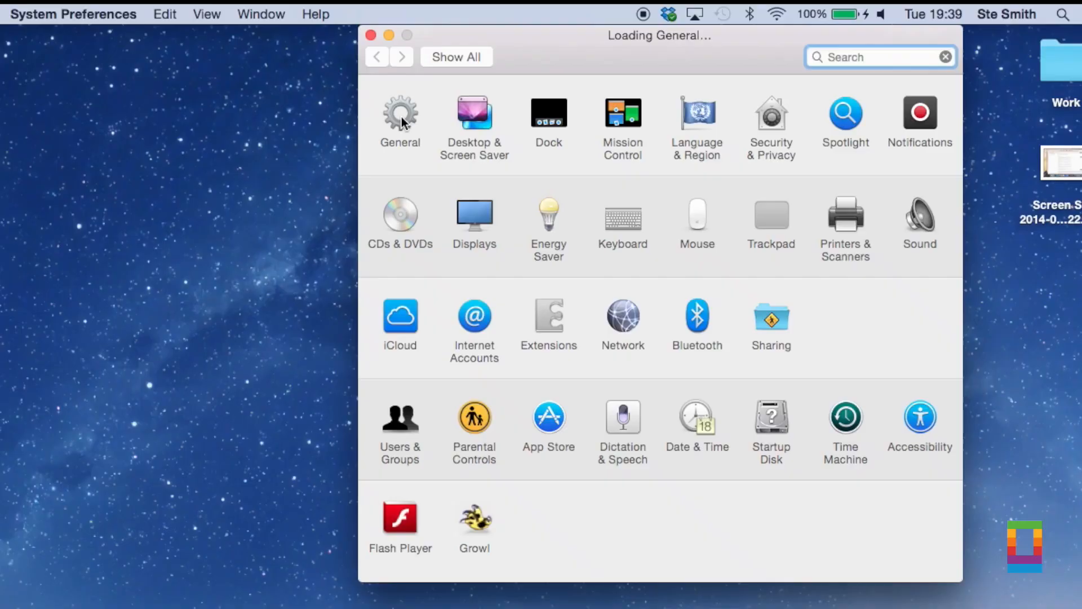
click(400, 117)
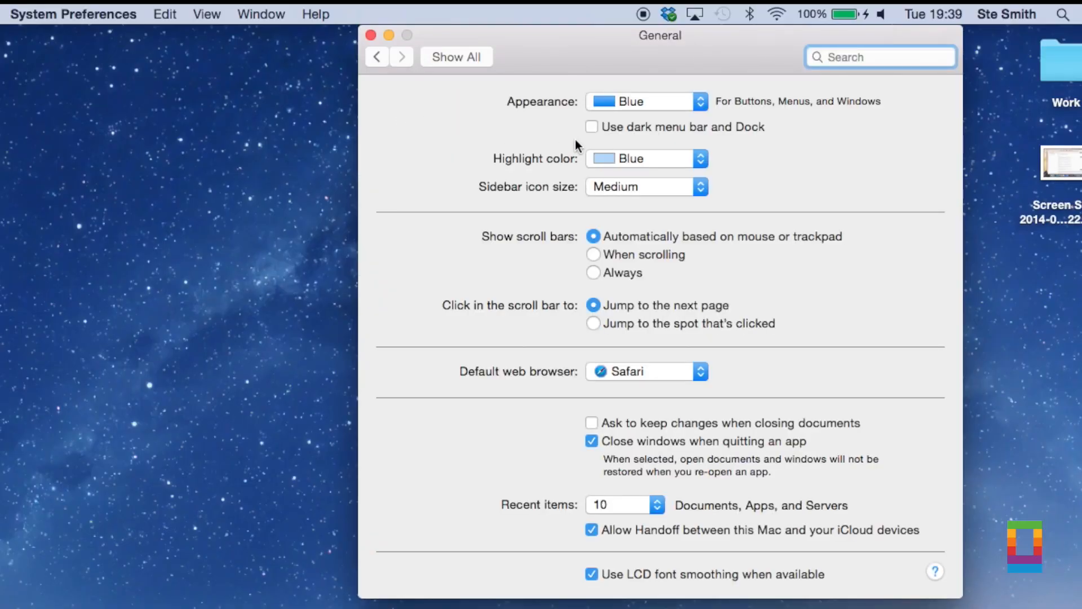
click(592, 126)
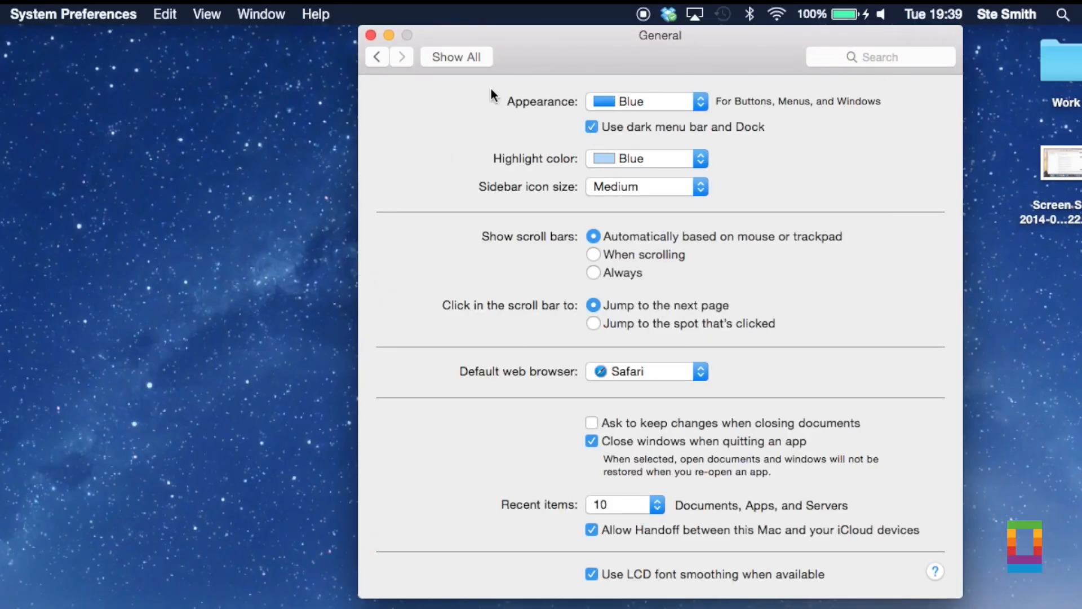